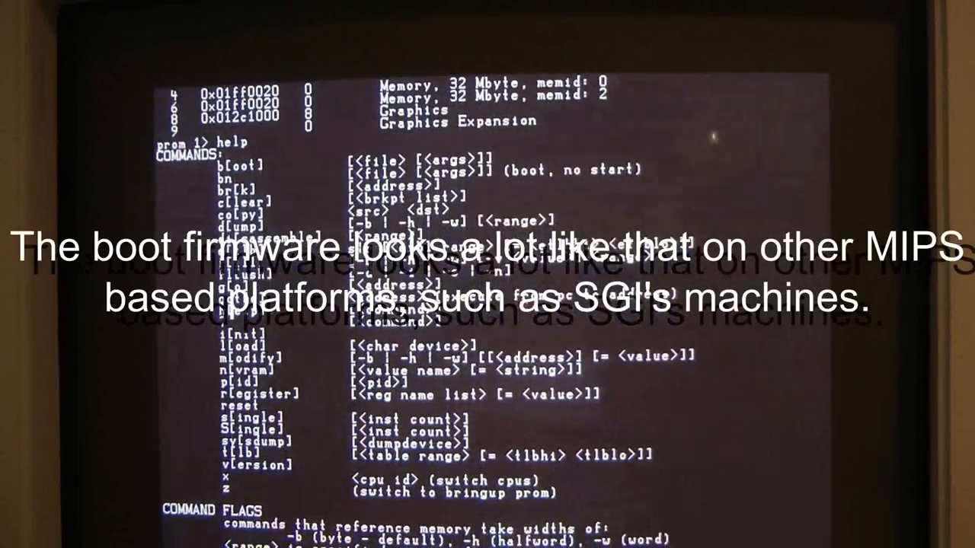
Scroll through the PROM monitor help listing of commands and options.
{"action": "scroll", "scroll_direction": "down", "scroll_amount": 3}
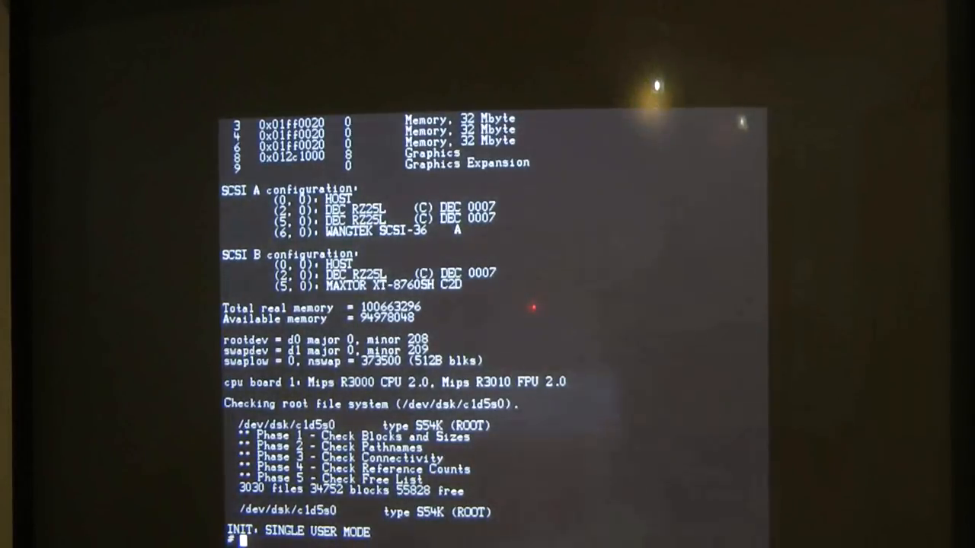
Run init 2 to bring Titan Unix up to multi-user mode and a login prompt.
{"action": "type", "text": "init 2"}
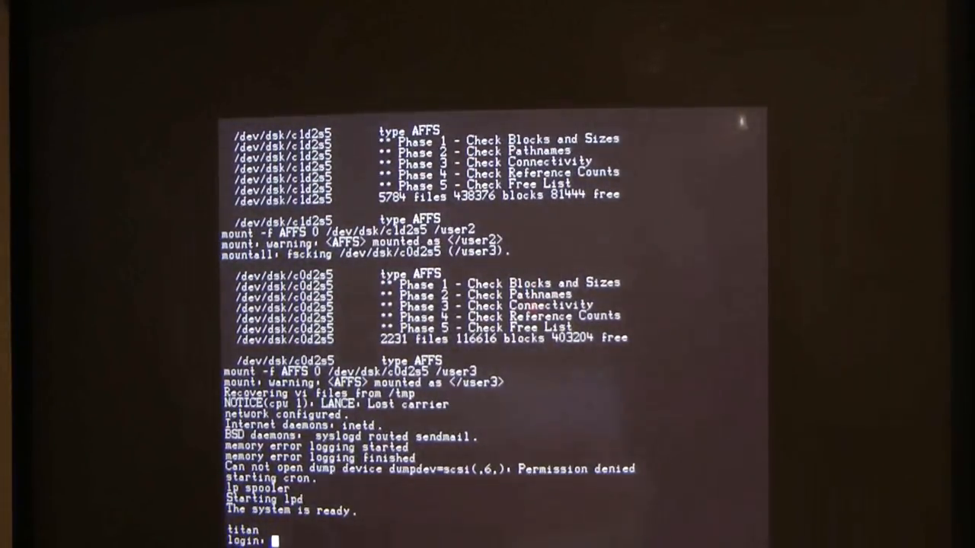
{"action": "type", "text": "root"}
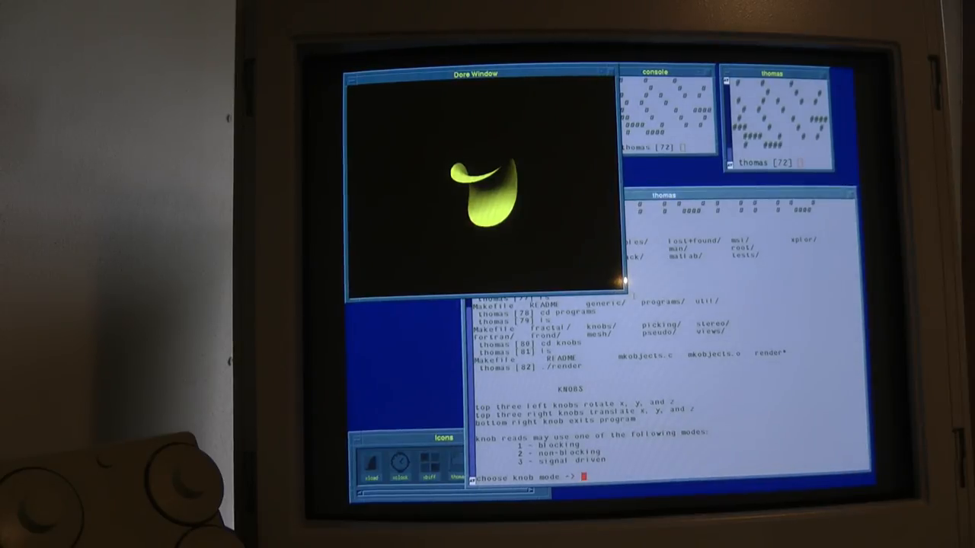
Choose knob mode 2 (non-blocking) for the render demo's yellow curved shape.
{"action": "type", "text": "2"}
{"action": "left_click", "coordinate": [783, 163]}
{"action": "type", "text": "xload &"}
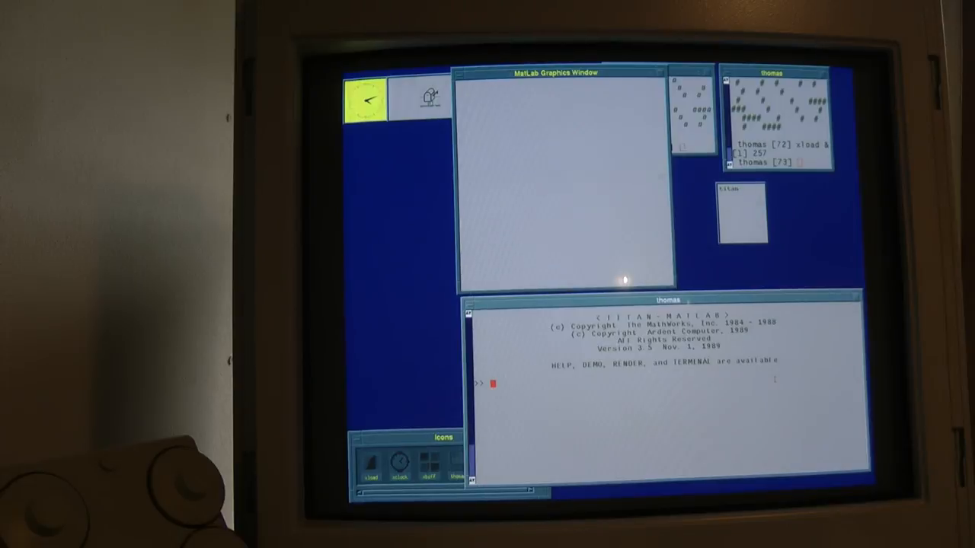
Run the MATLAB demo script to plot the sombrero-shaped mesh surface.
{"action": "type", "text": "de"}
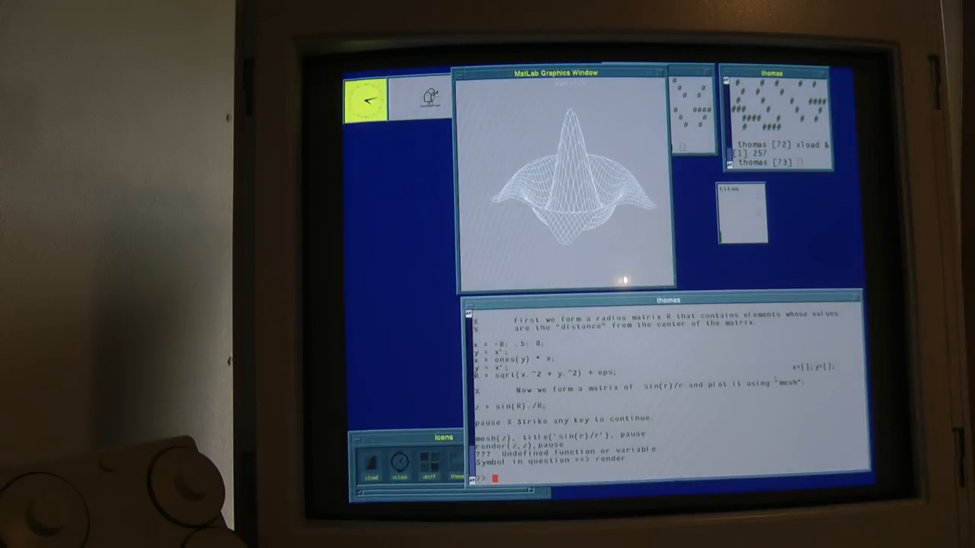
{"action": "type", "text": "demo"}
{"action": "type", "text": "ls /opt/m"}
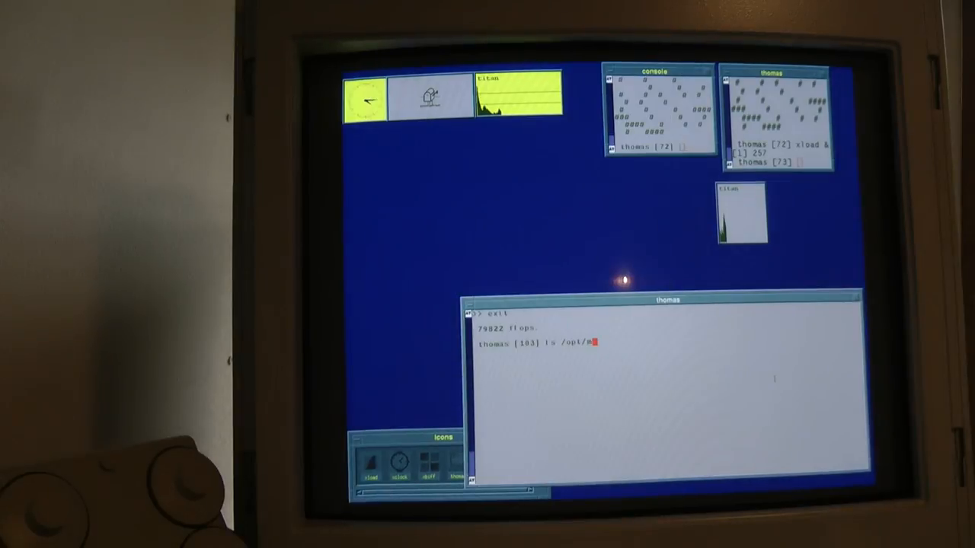
List /opt/mr/ and launch biograf with the /opt/mr/.../macro/dna.macro file.
{"action": "key", "text": "Return"}
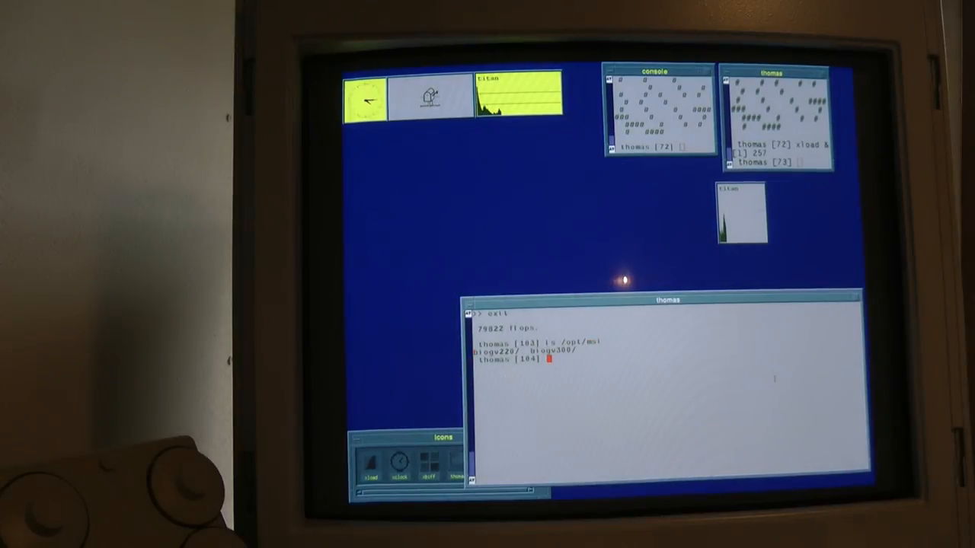
{"action": "type", "text": "b"}
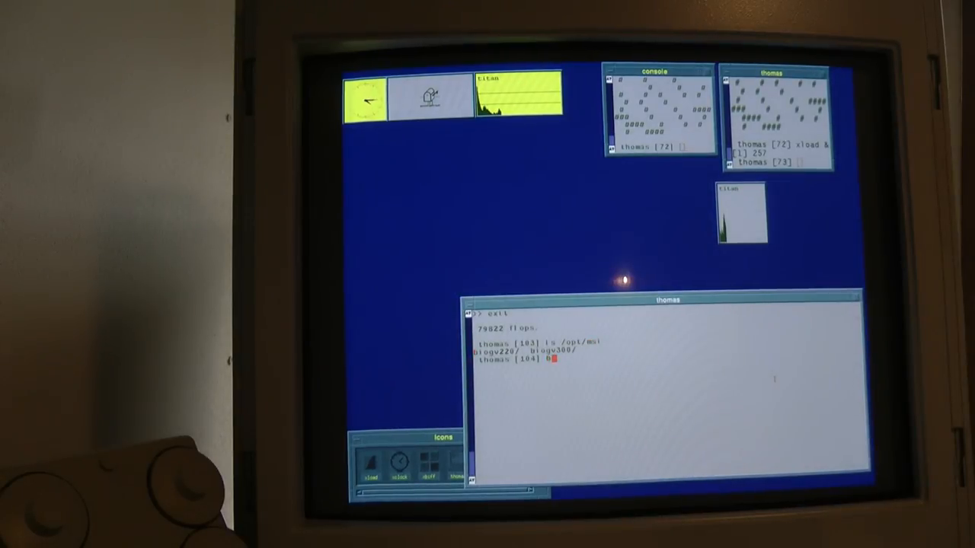
{"action": "type", "text": "iograf /opt/msi/biogv300"}
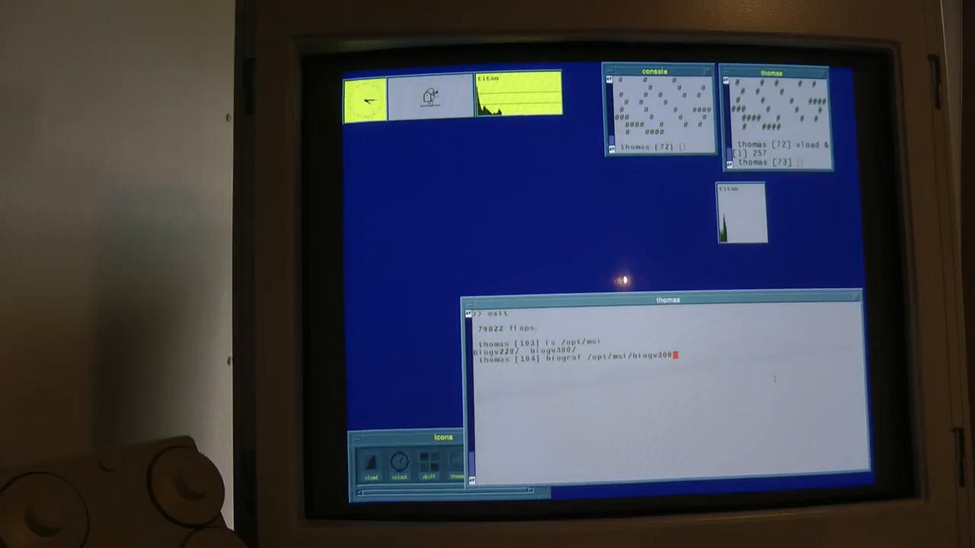
{"action": "type", "text": "macro"}
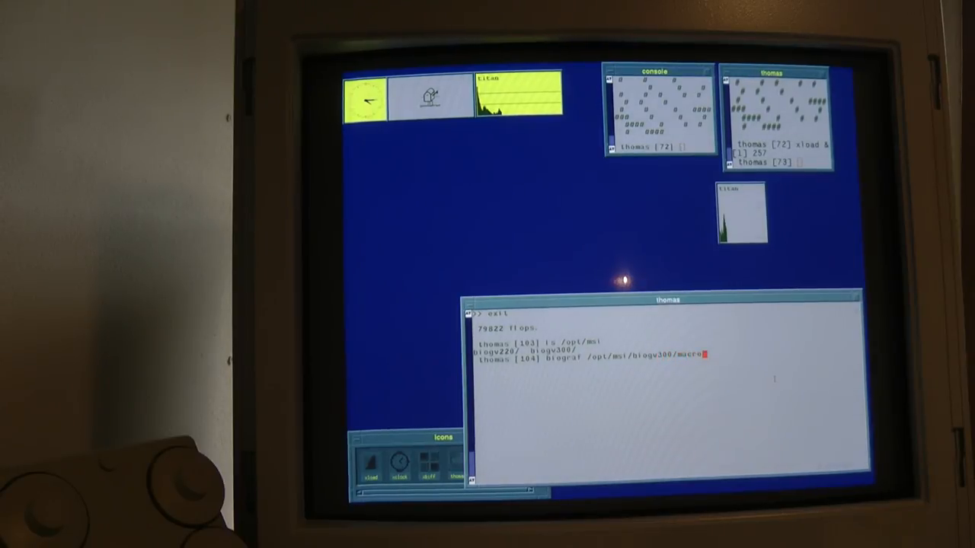
{"action": "type", "text": "/dna"}
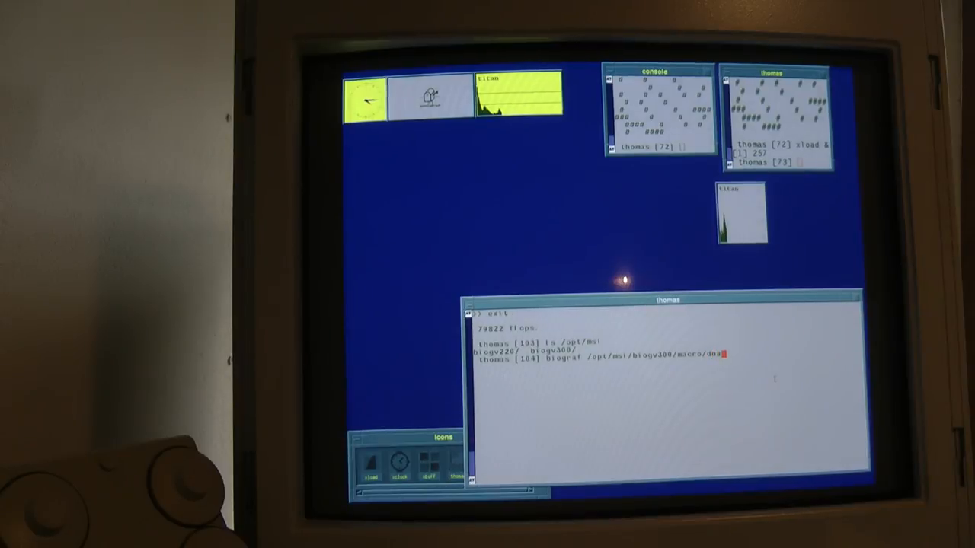
{"action": "type", "text": ".macro"}
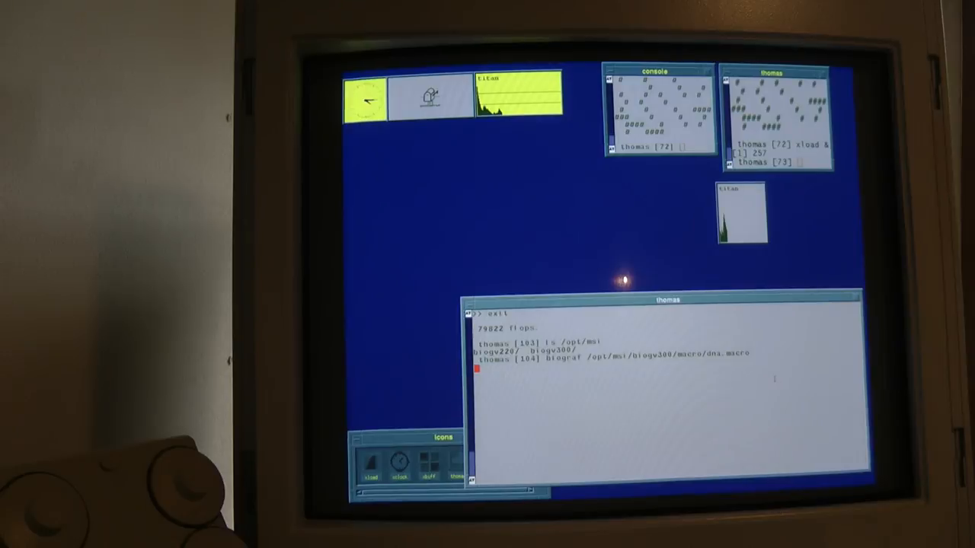
{"action": "key", "text": "Return"}
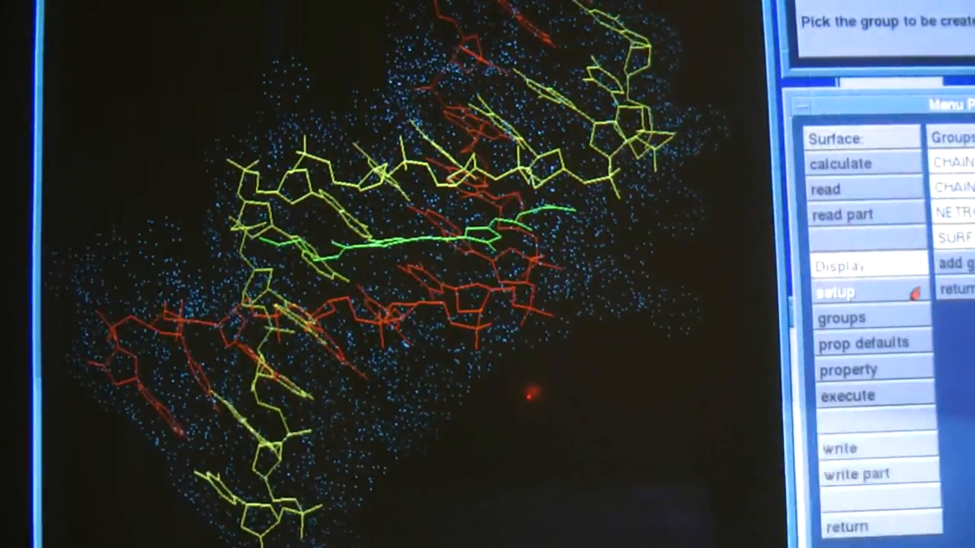
Pick the whole-DNA group, return, and execute to compute the purple molecular surface.
{"action": "left_click", "coordinate": [846, 396]}
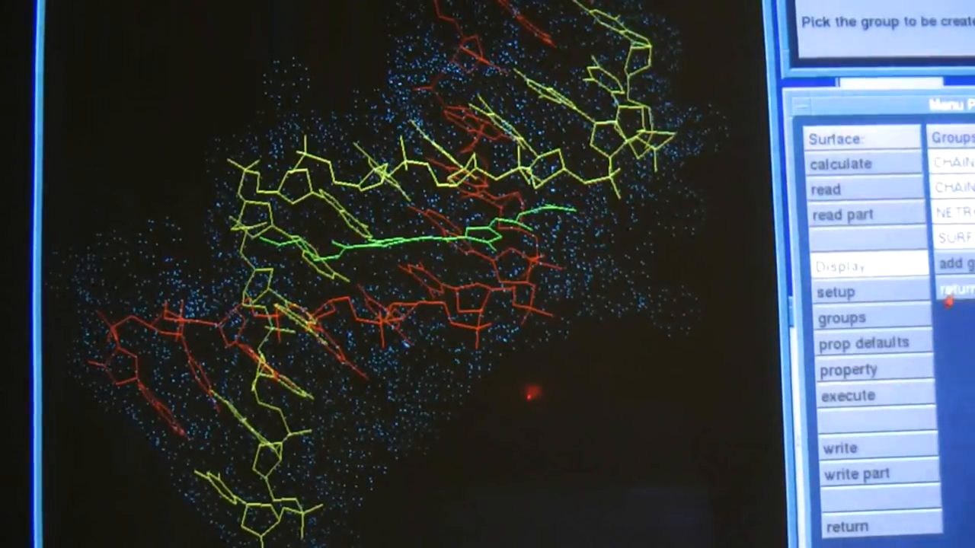
{"action": "left_click", "coordinate": [847, 396]}
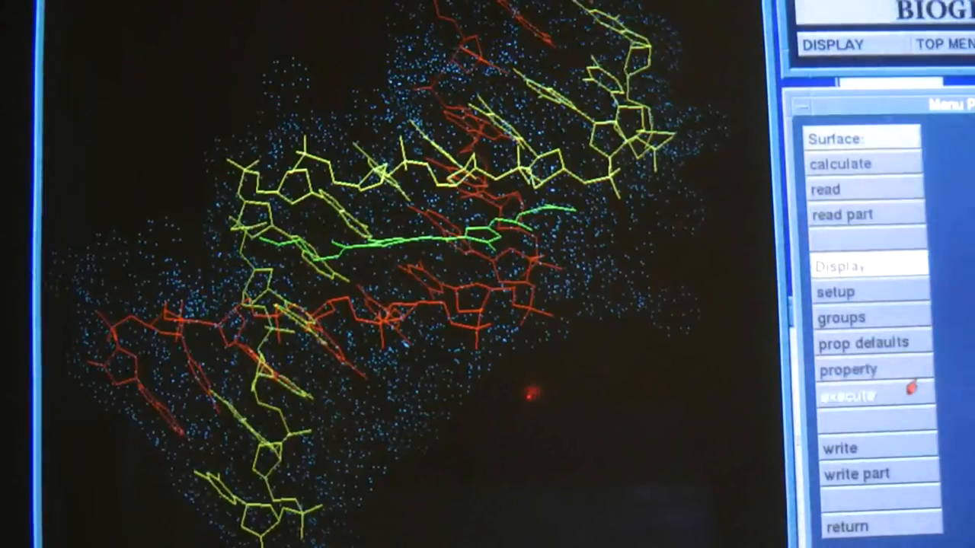
{"action": "left_click", "coordinate": [847, 396]}
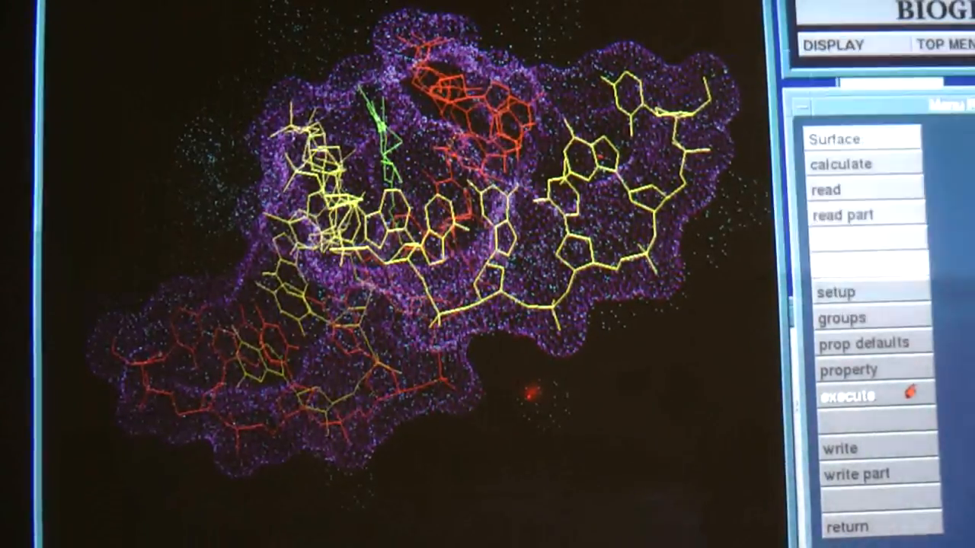
{"action": "left_click", "coordinate": [847, 394]}
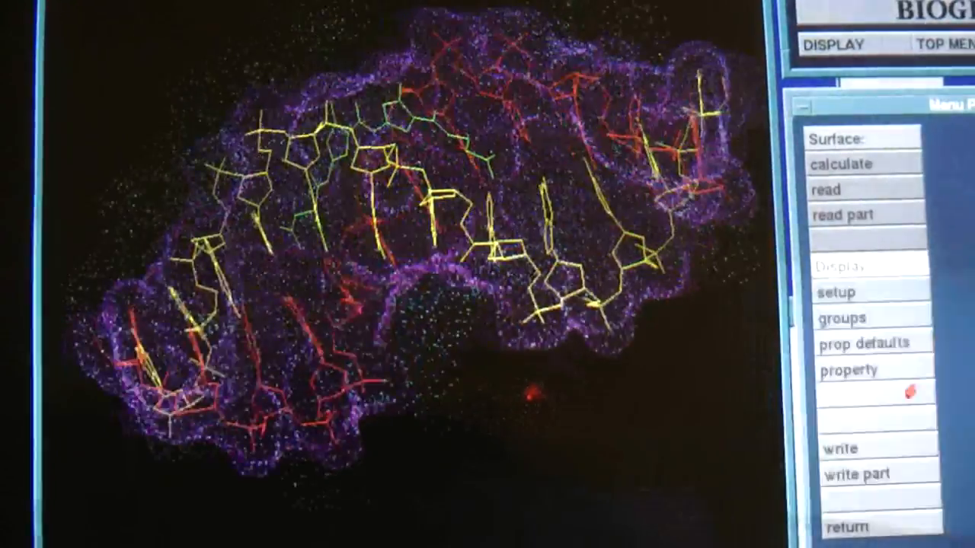